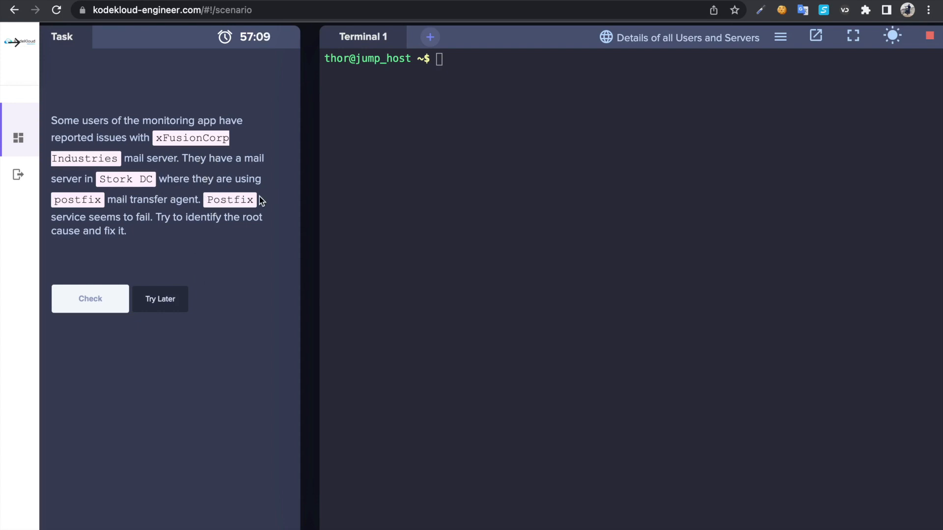
mouse_move(489, 92)
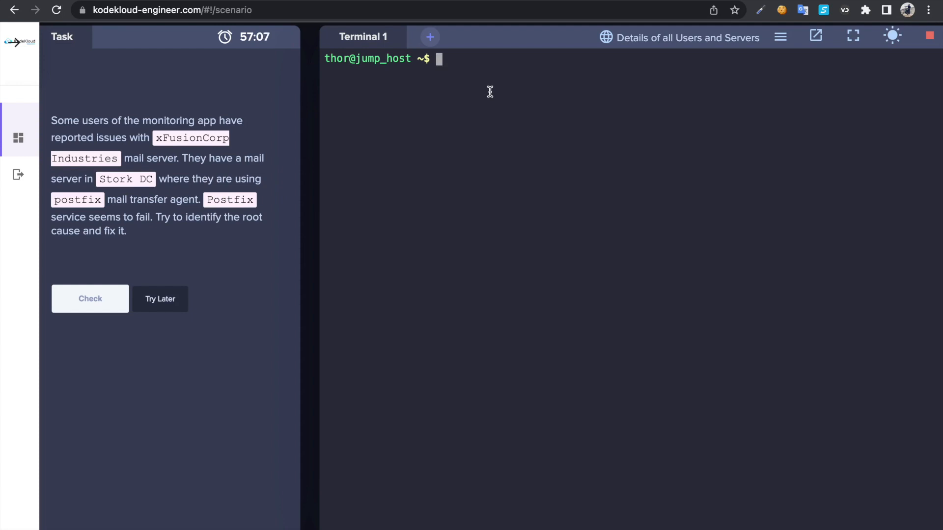
Run telnet stmail01 25 and find the connection refused
text(te)
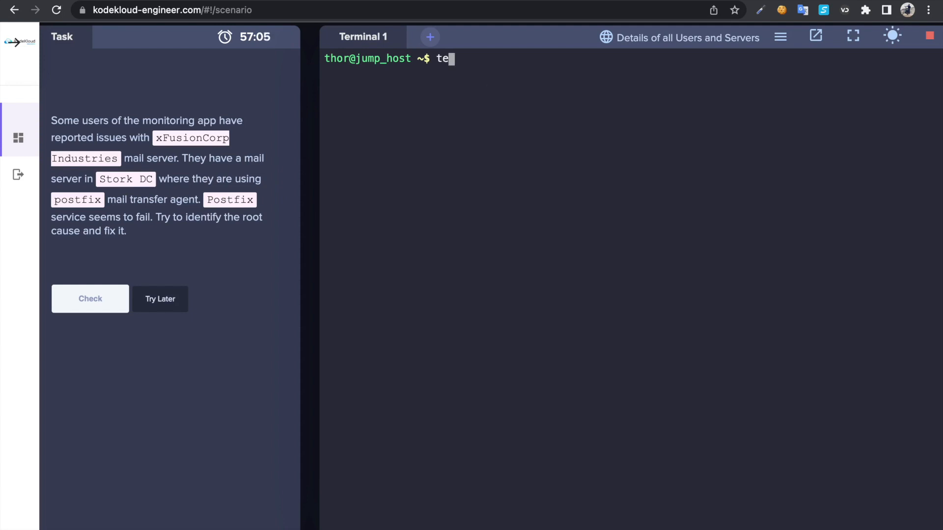
text(lnet stmail)
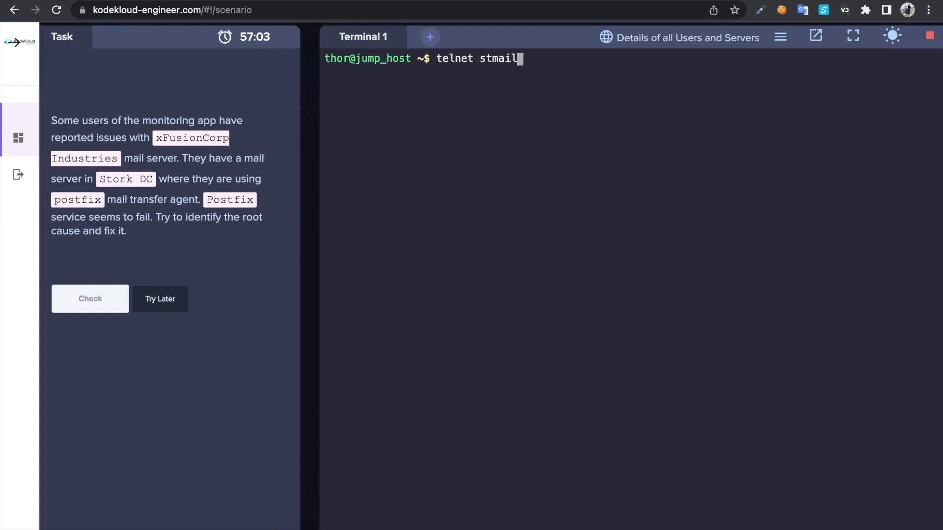
text(01)
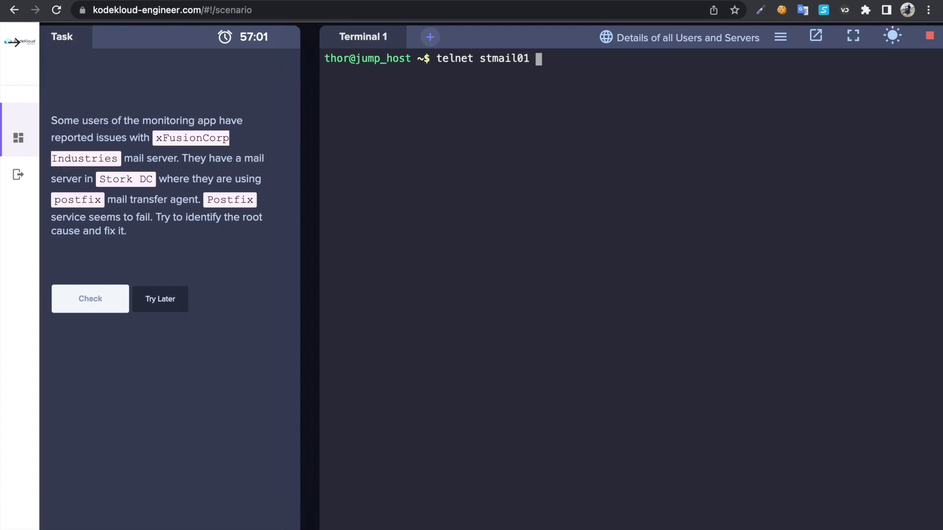
text(25)
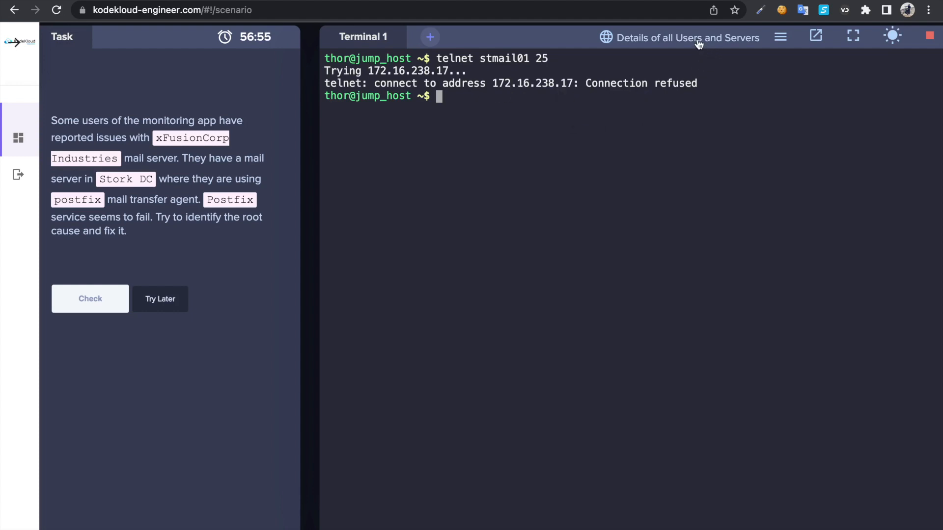
click(679, 37)
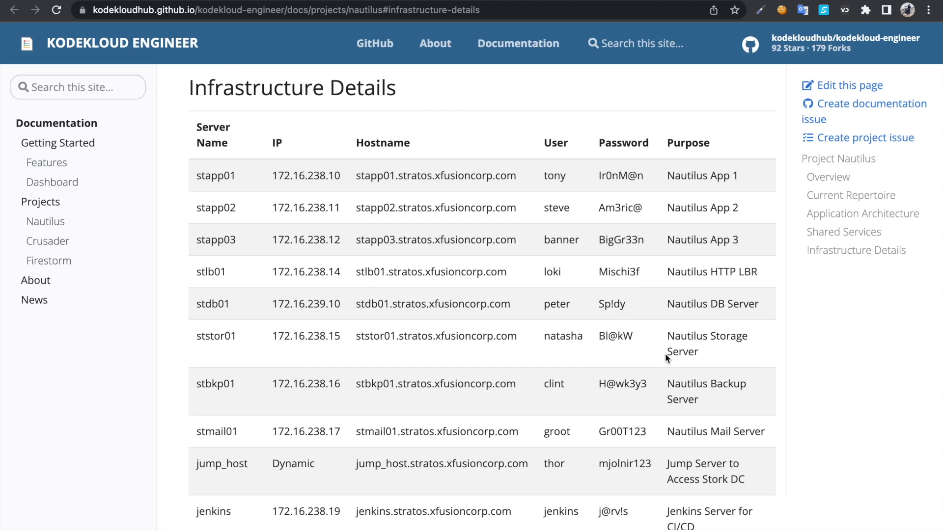
mouse_move(222, 466)
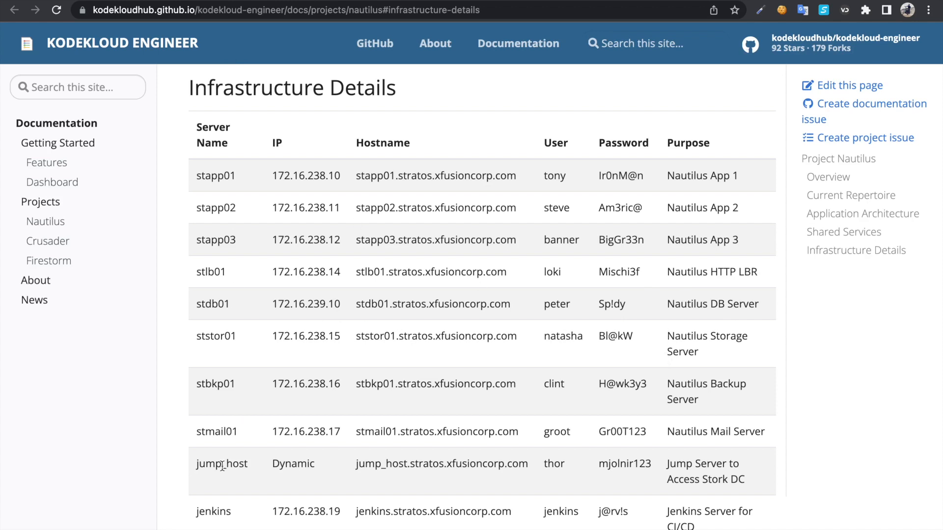
mouse_move(583, 433)
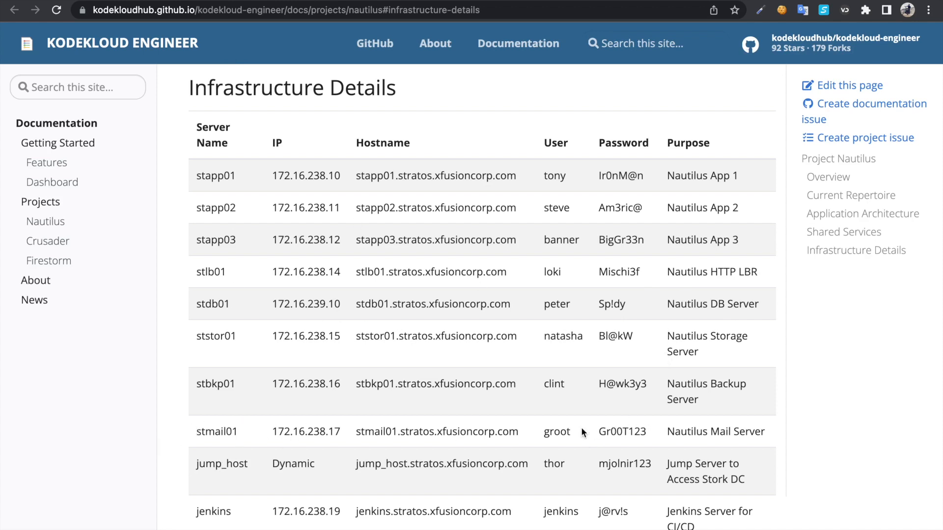
mouse_move(648, 436)
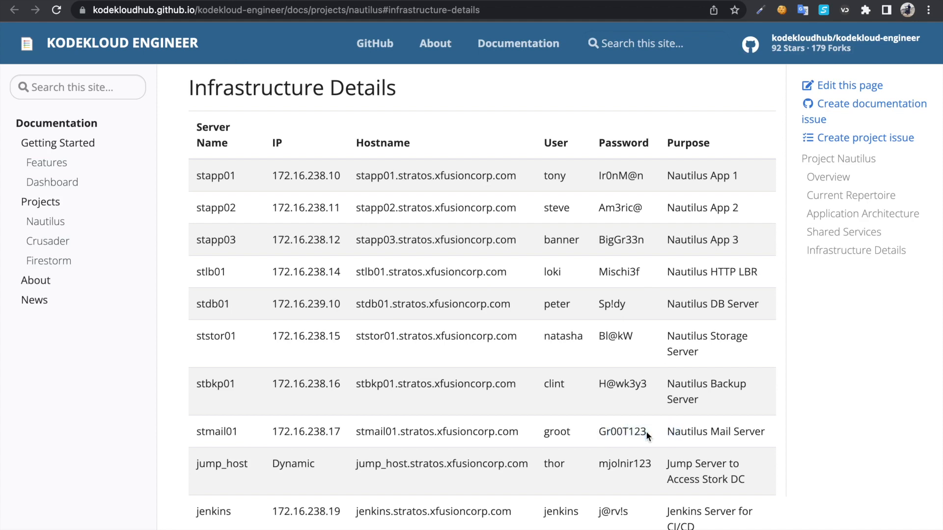
double_click(622, 432)
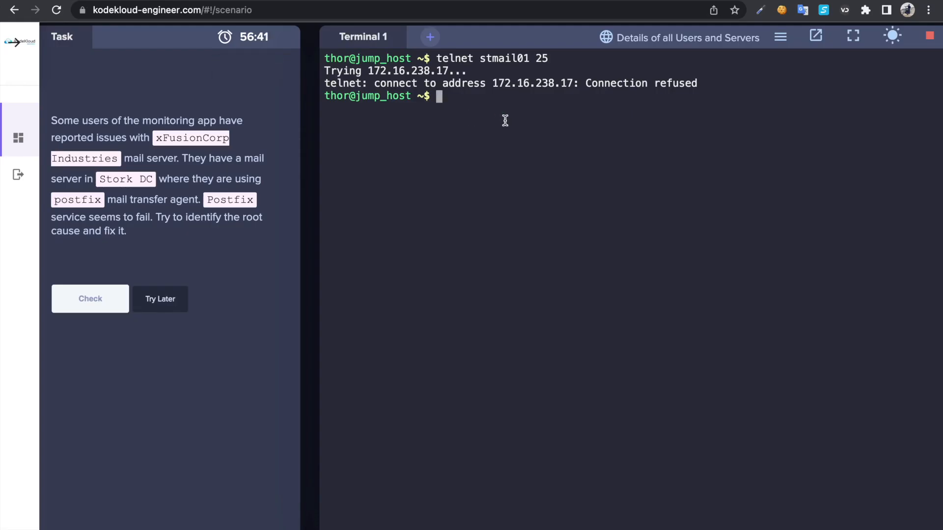
SSH to stmail01 as groot, accept the host key, and escalate to root with sudo su
text(ssh groot)
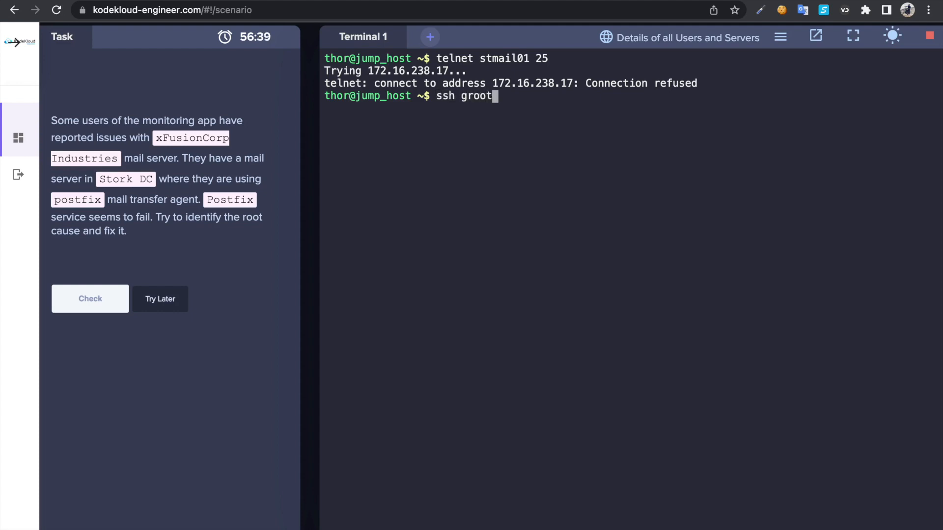
text(@stmail01)
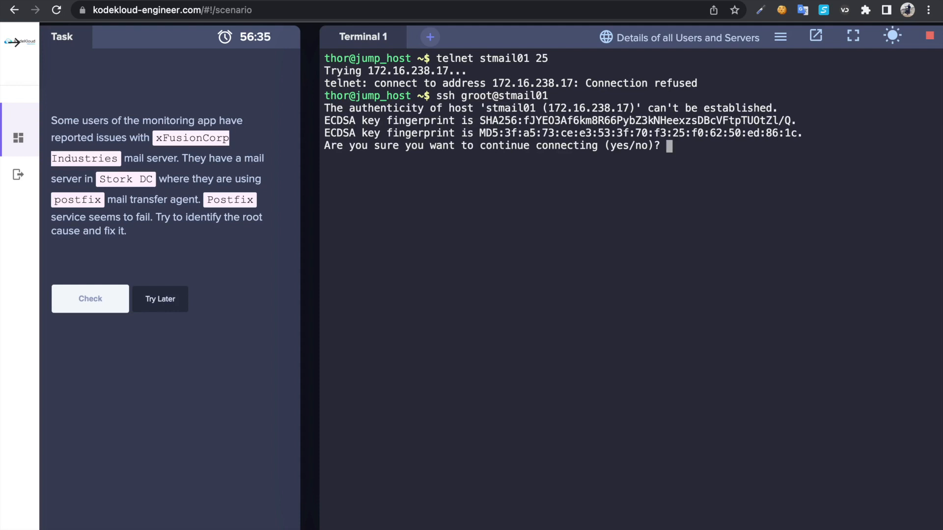
text(yes)
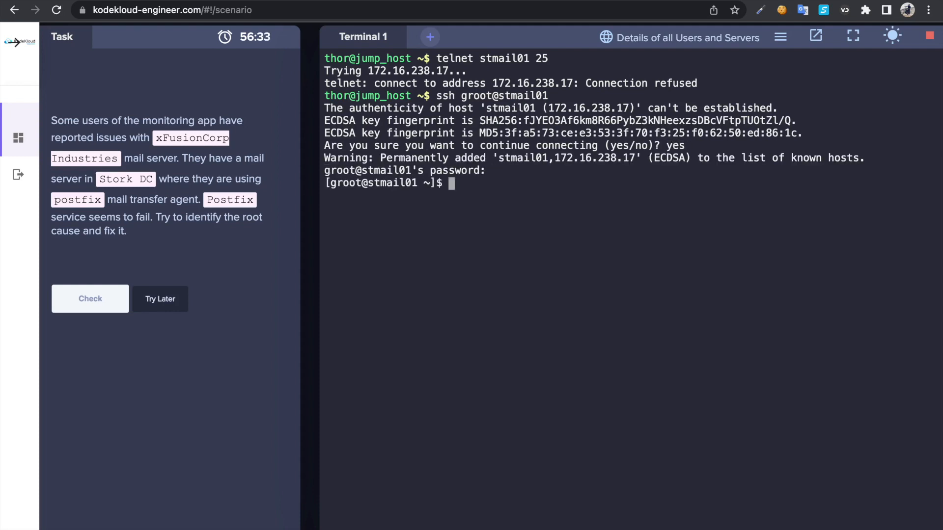
text(sudo su)
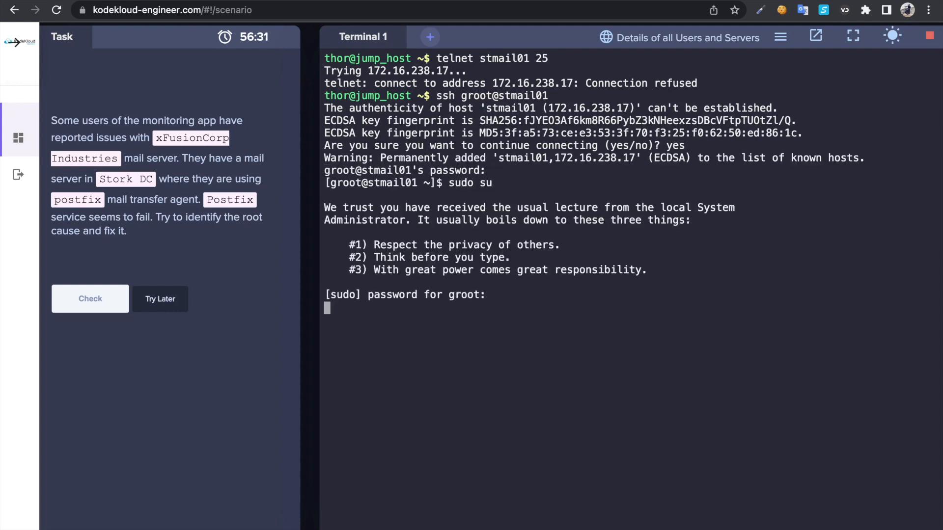
text(systemctl sta)
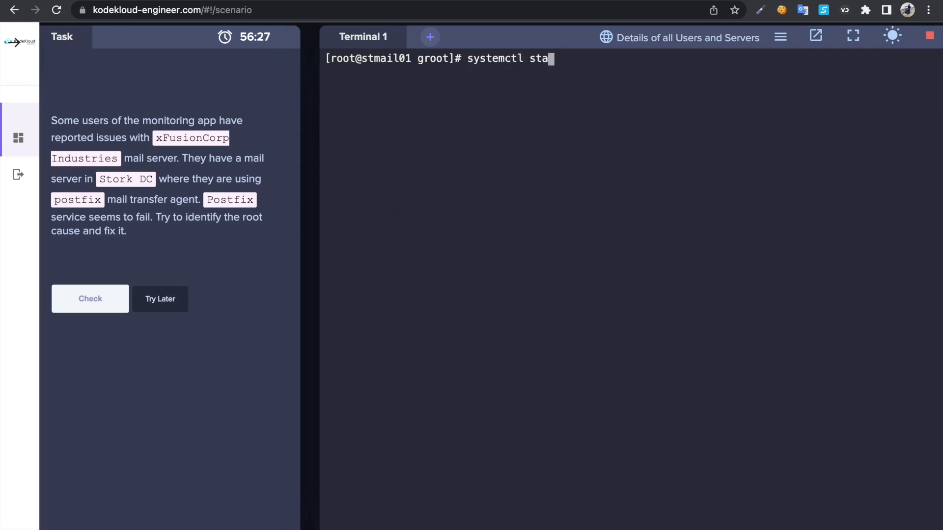
Check systemctl status postfix shows inactive, then attempt systemctl start postfix, which fails
text(tus po)
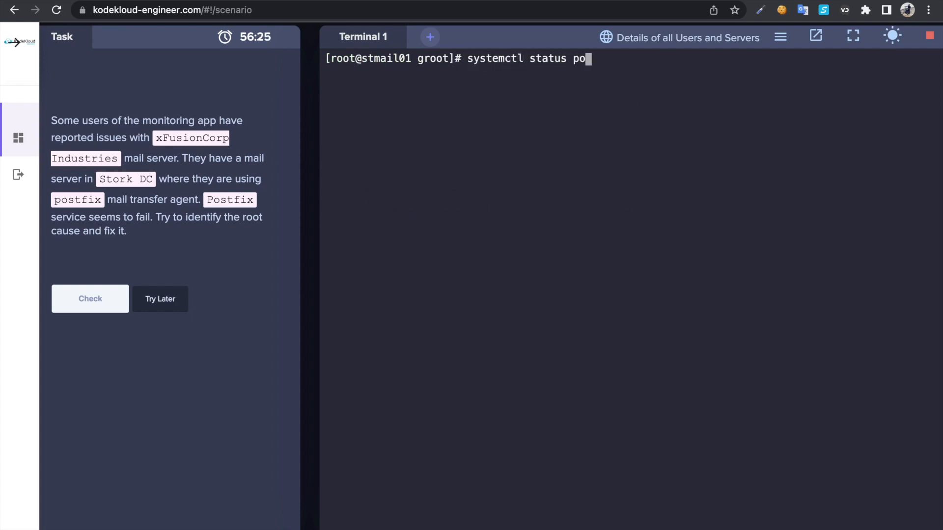
text(stfix)
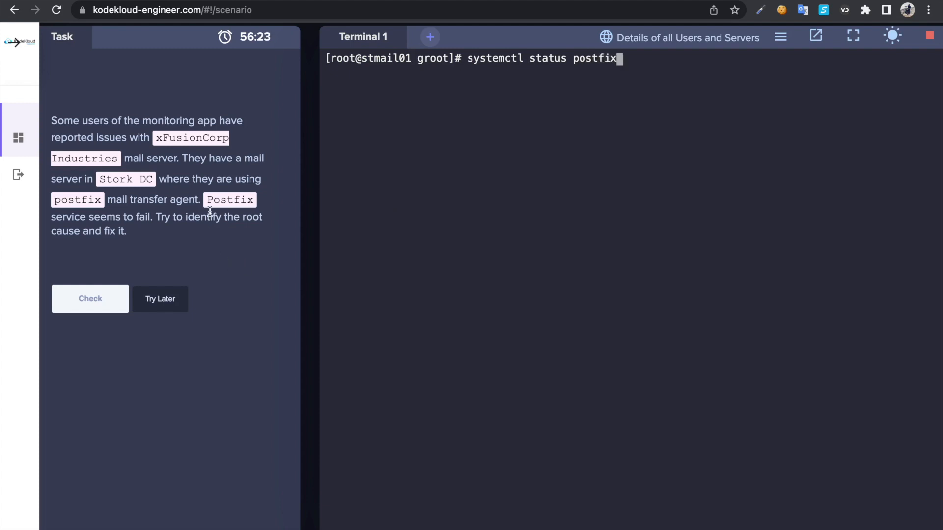
mouse_move(712, 92)
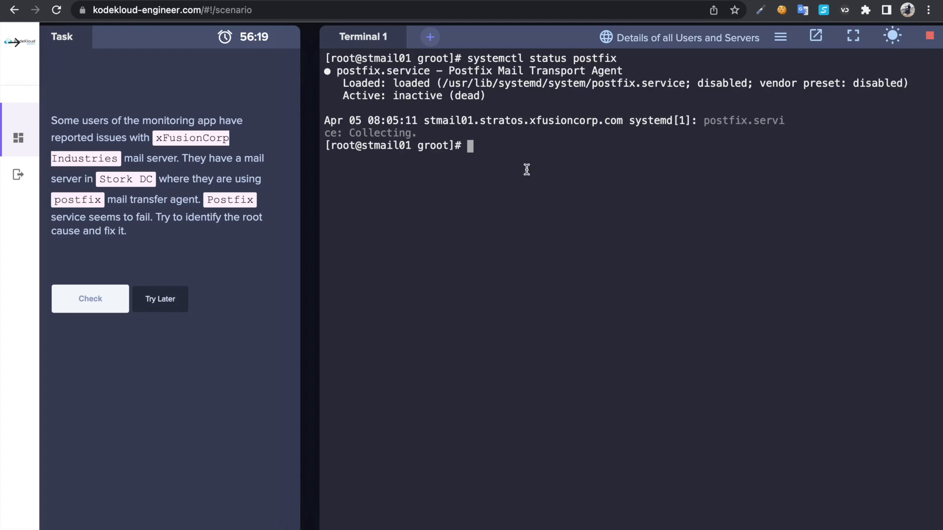
text(systemctl status postfix)
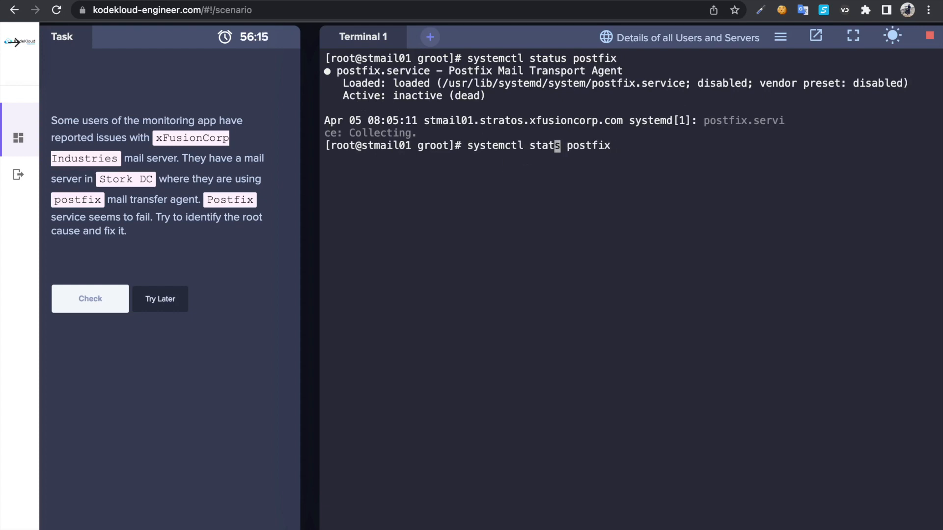
text(star)
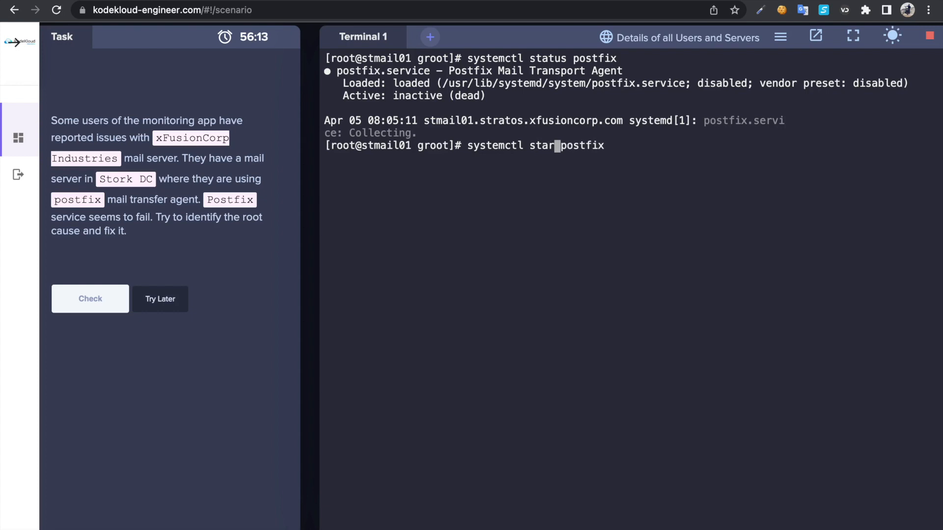
key(enter)
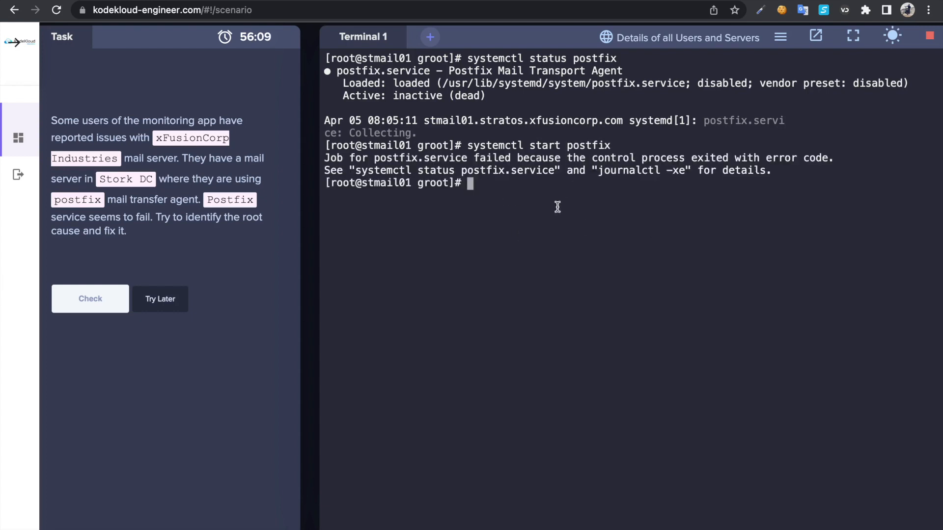
mouse_move(488, 192)
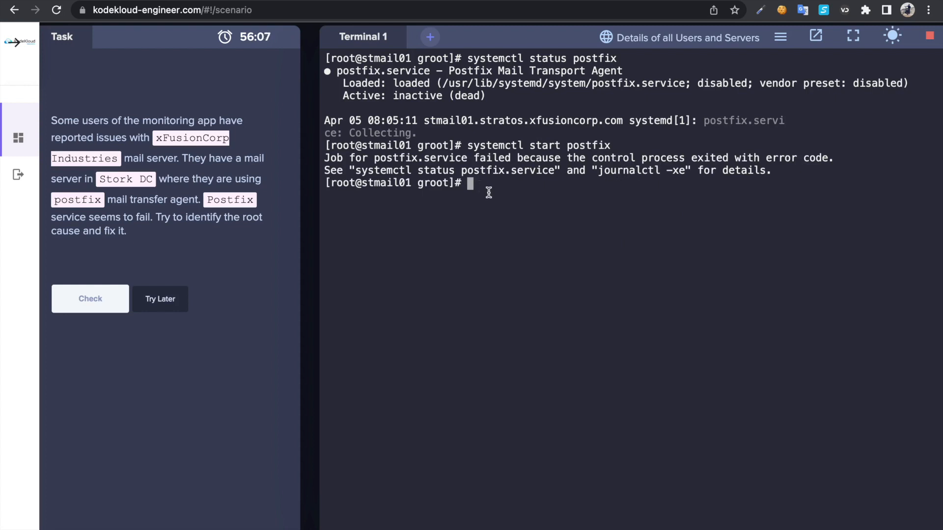
Page through journalctl -u postfix down to the fatal inet_interfaces error for main.cf
text(journal)
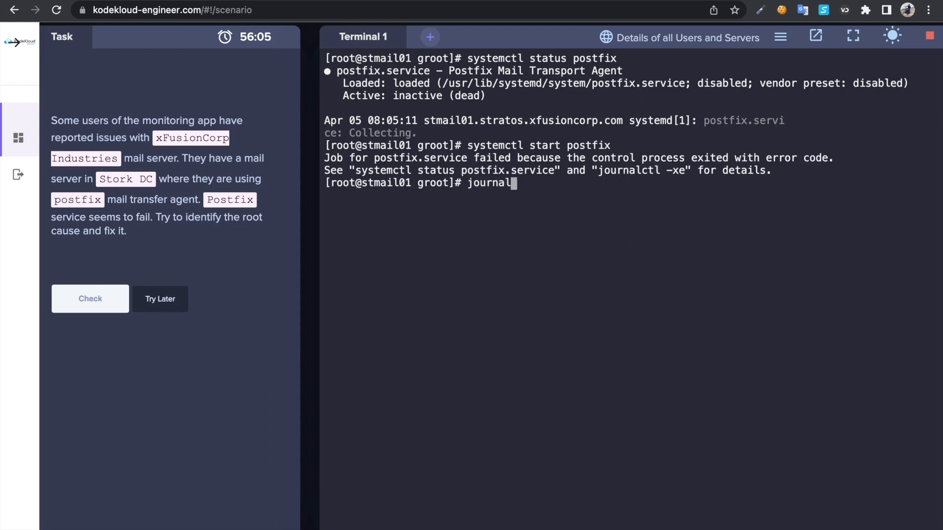
text(ctl -)
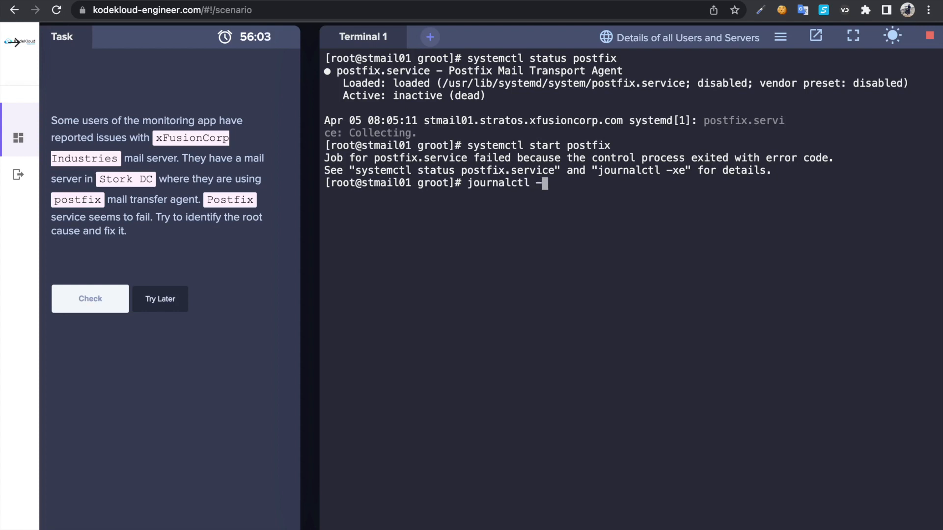
text(u postfi)
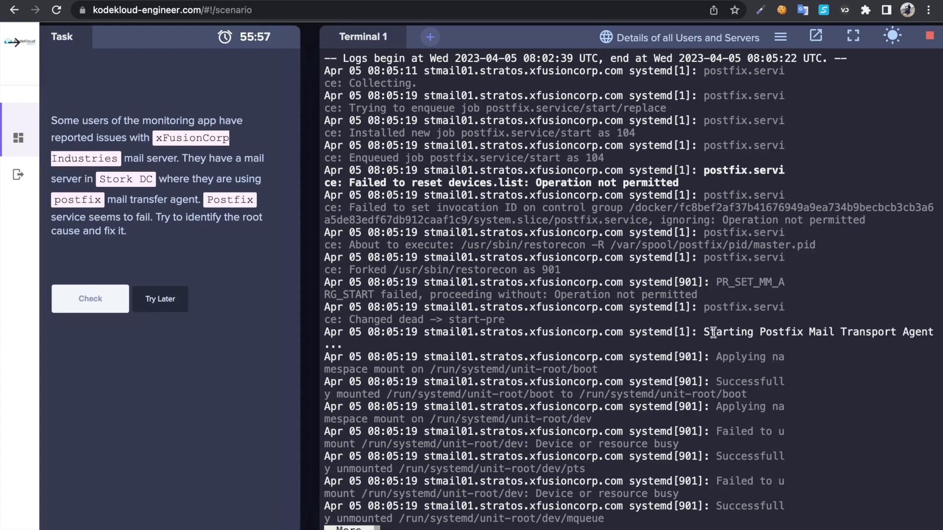
mouse_move(788, 418)
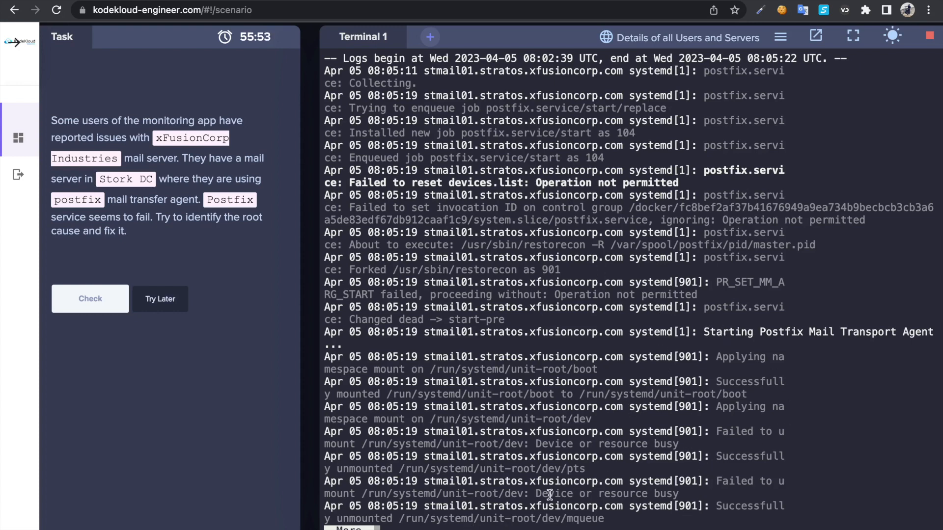
mouse_move(451, 239)
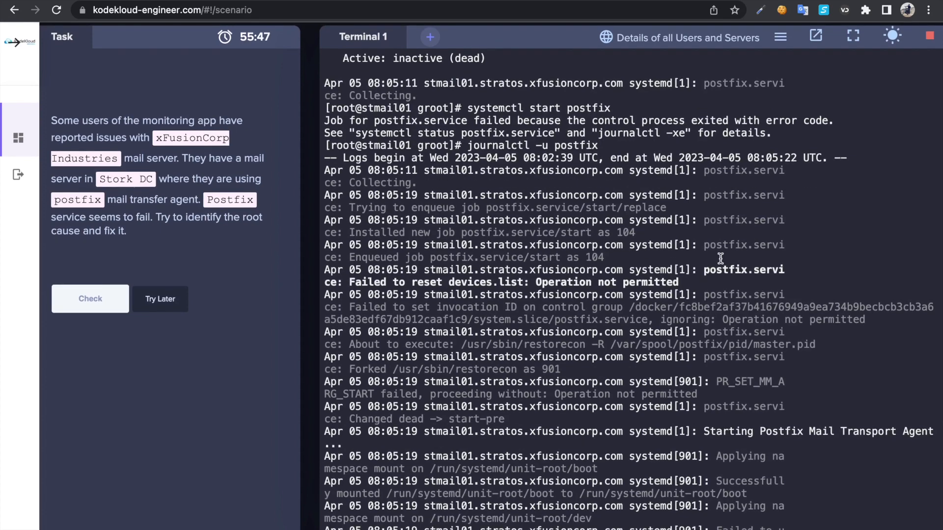
scroll(down, 3)
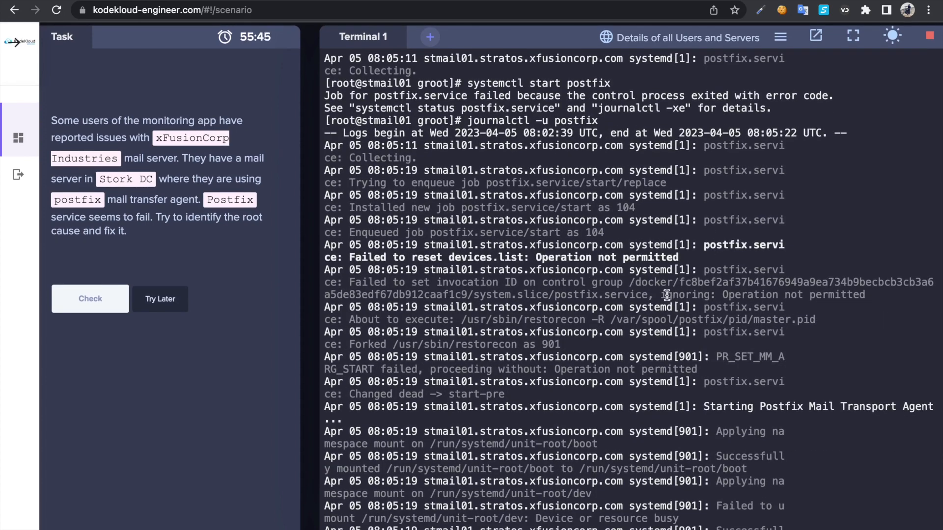
mouse_move(562, 323)
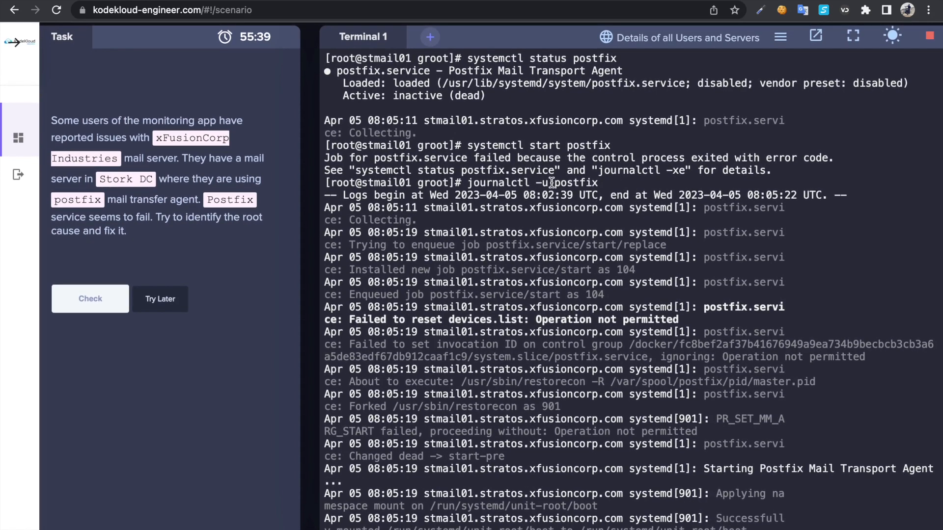
mouse_move(706, 261)
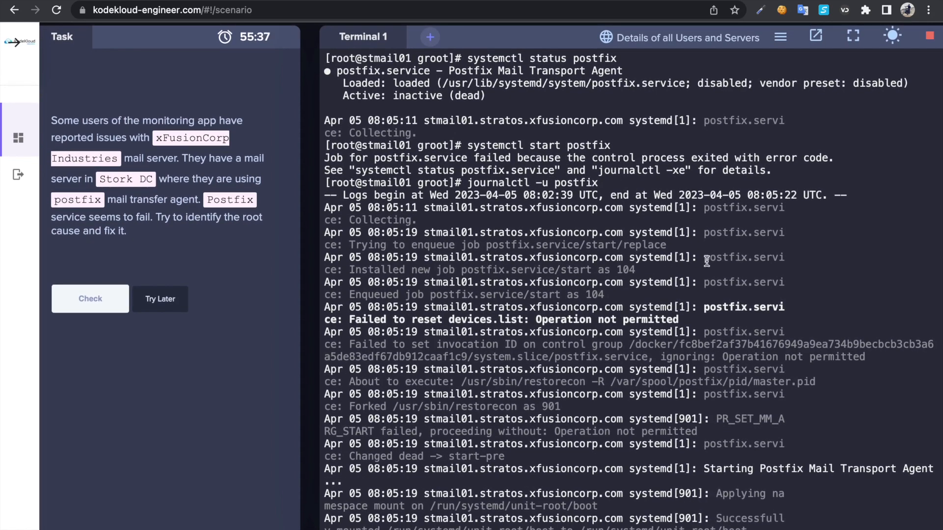
scroll(down, 3)
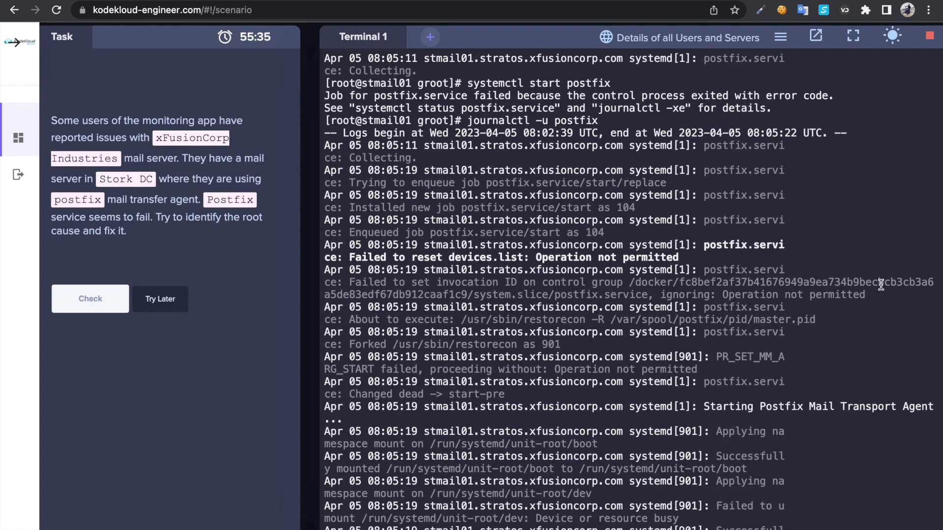
mouse_move(601, 304)
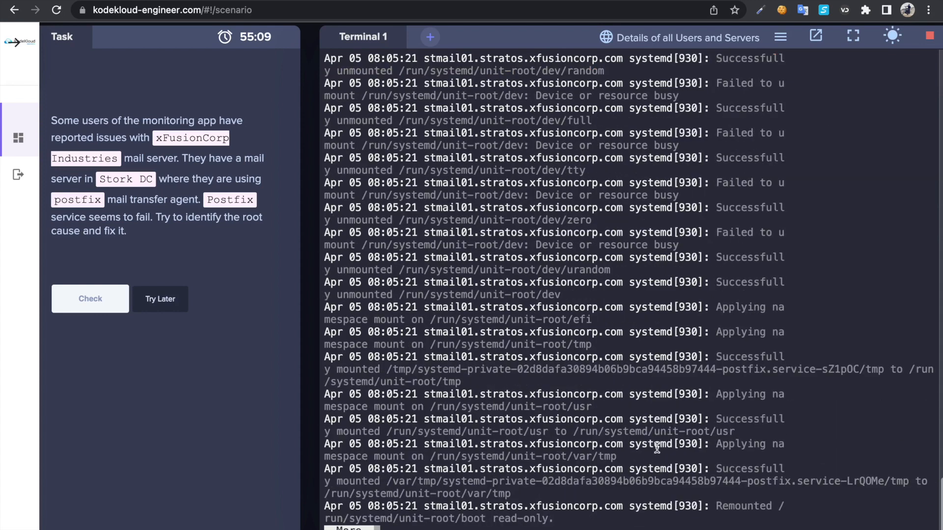
scroll(down, 3)
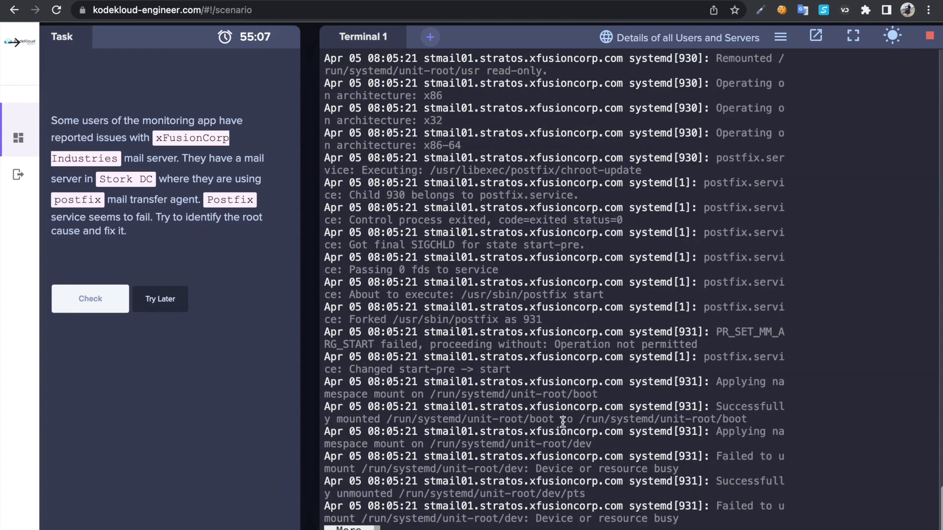
scroll(down, 3)
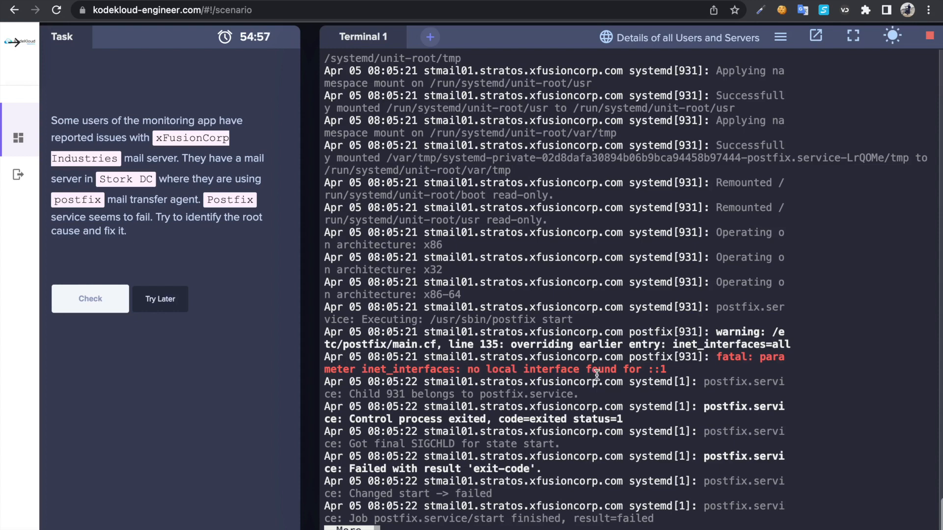
mouse_move(510, 458)
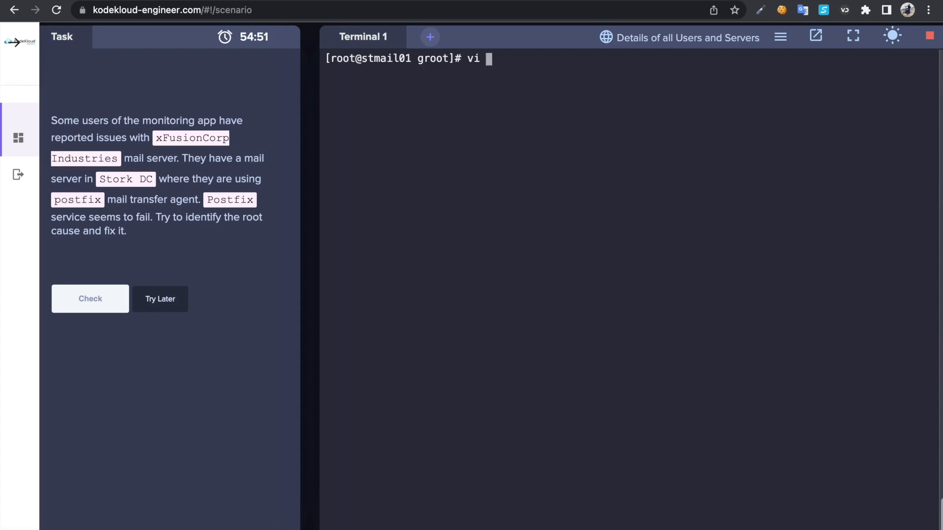
Open /etc/postfix/main.cf in vi, completing the file name from the directory listing
text(/etc/)
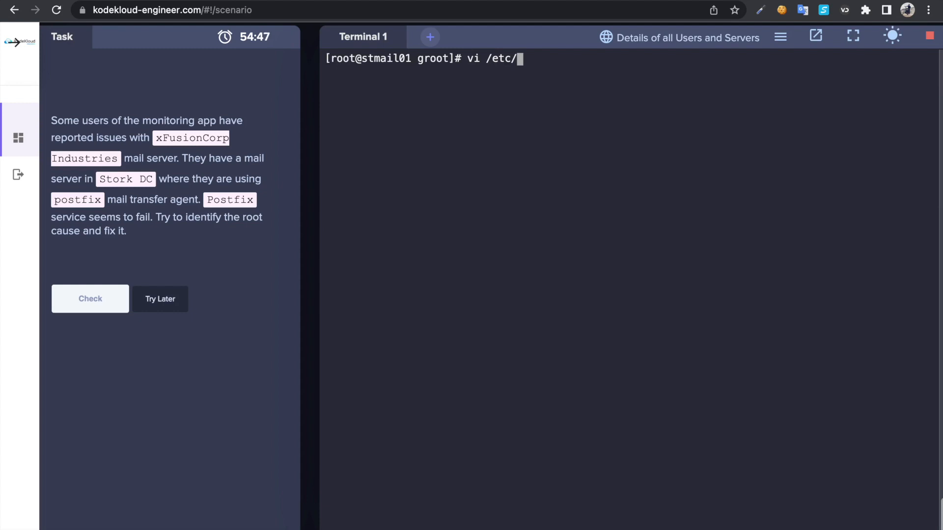
text(po)
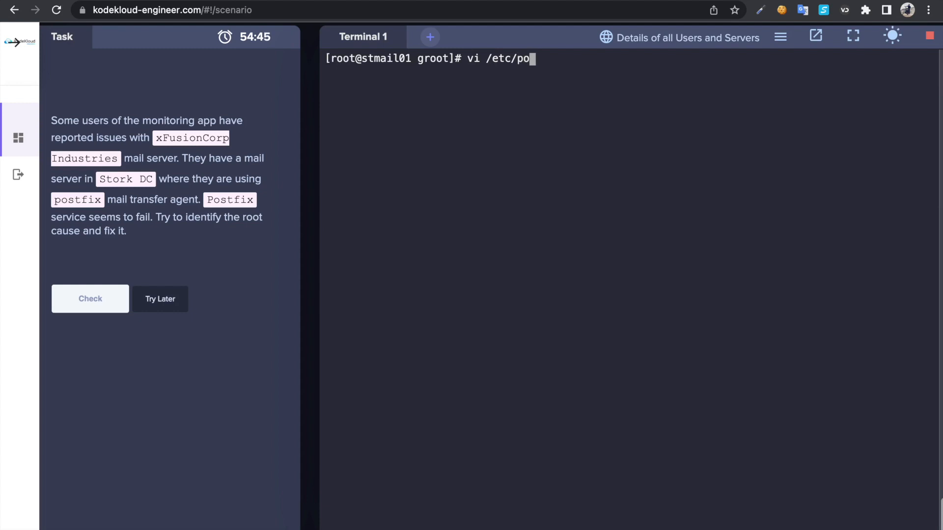
text(stfix/)
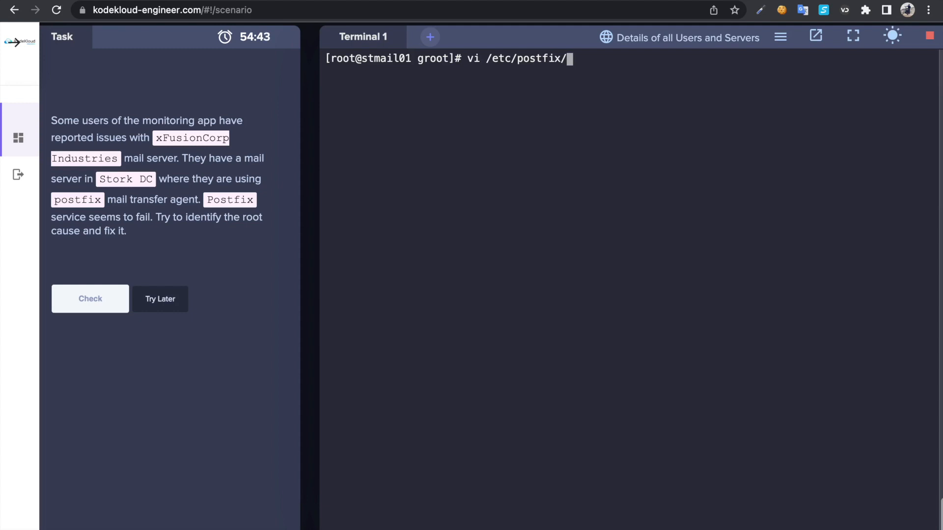
key(Tab)
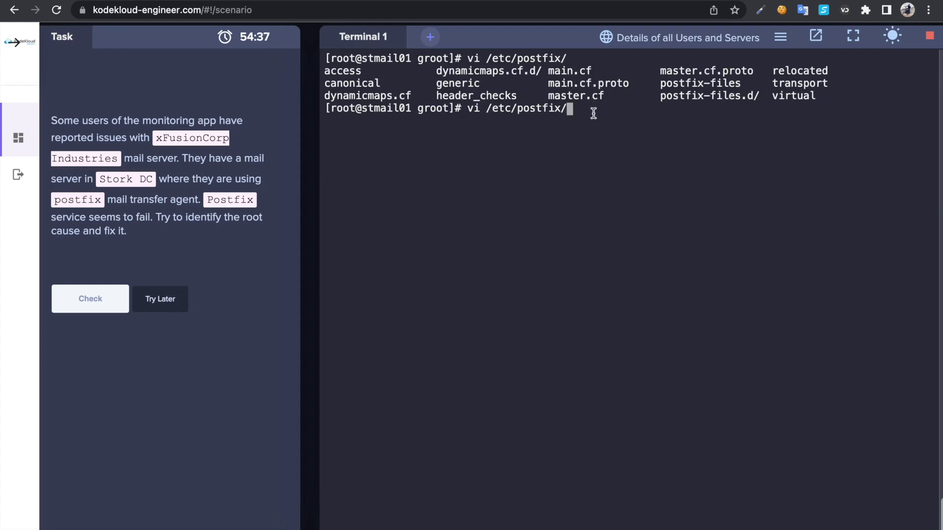
text(main)
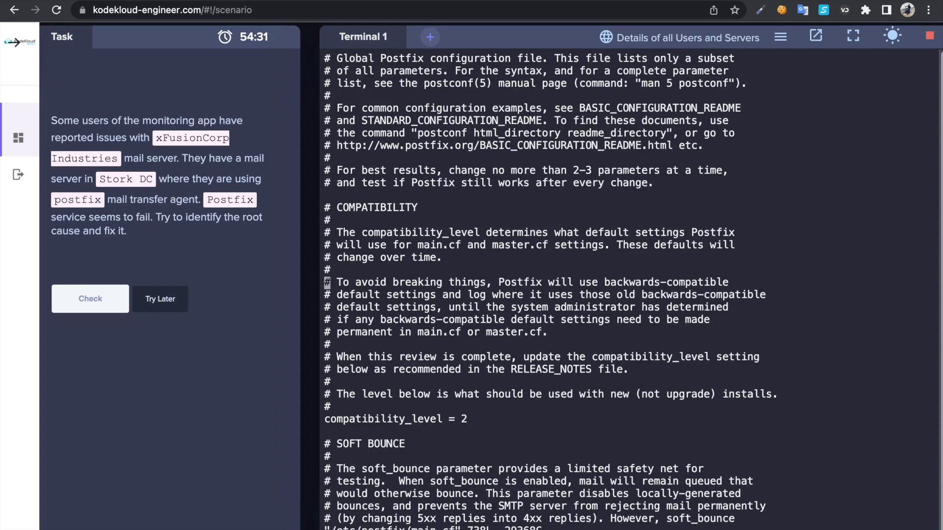
Scroll main.cf to the inet_interfaces and inet_protocols lines, then quit vi back to the shell
scroll(down, 3)
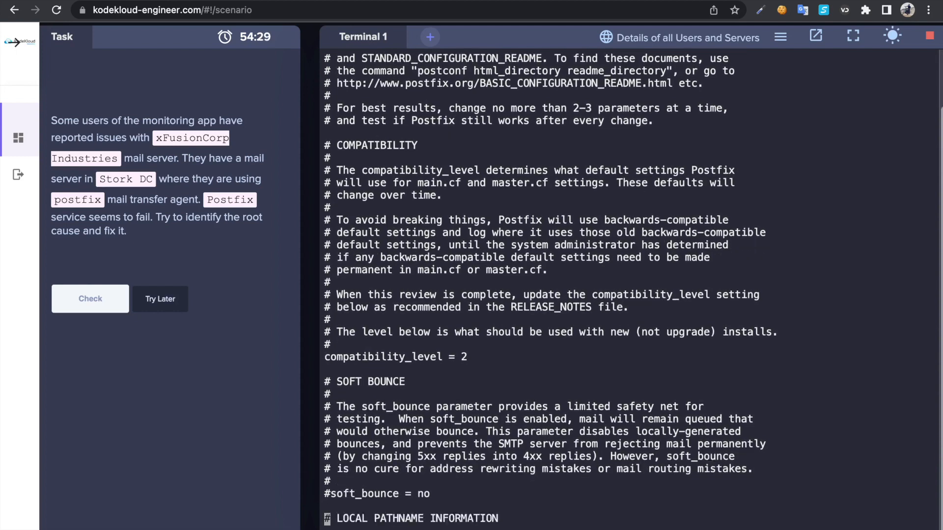
scroll(down, 3)
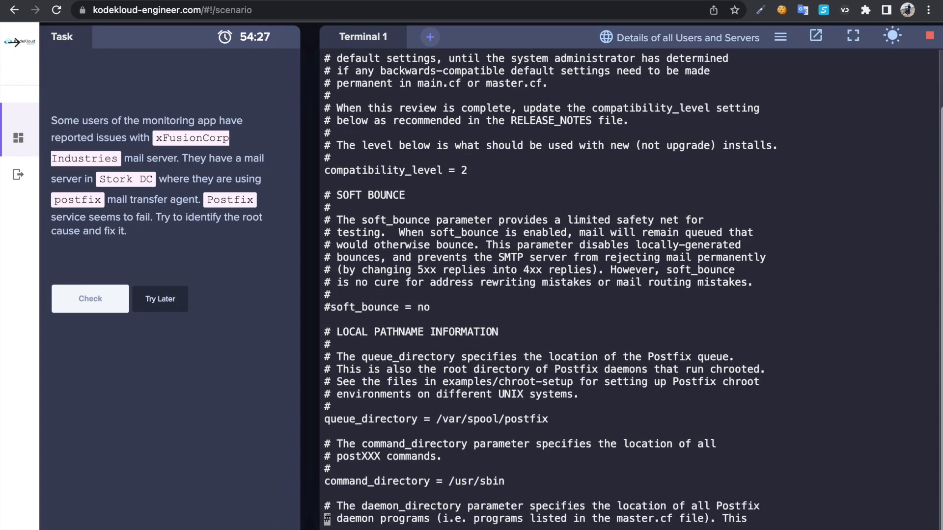
scroll(down, 3)
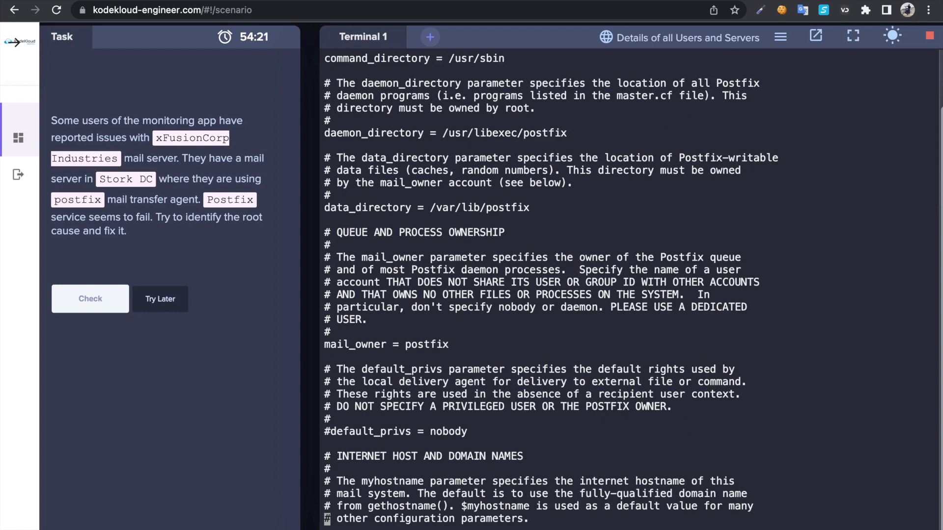
scroll(down, 3)
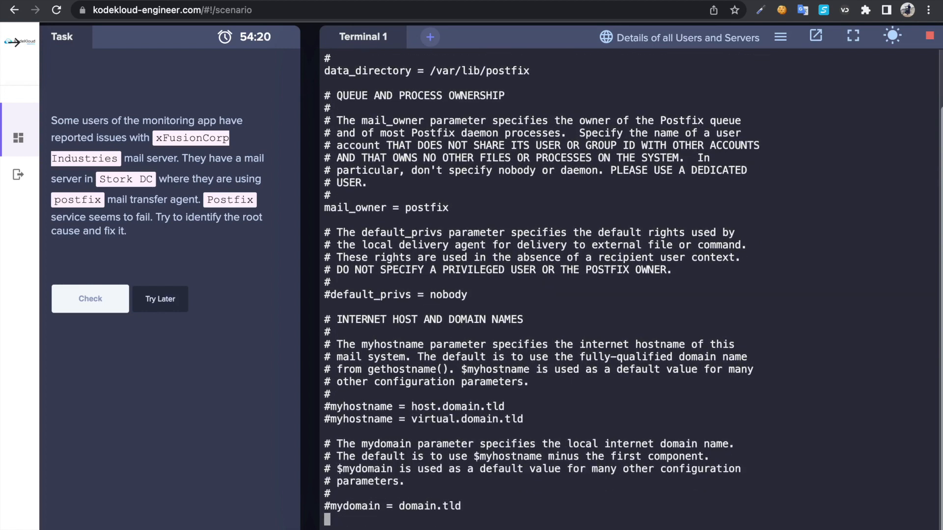
scroll(down, 3)
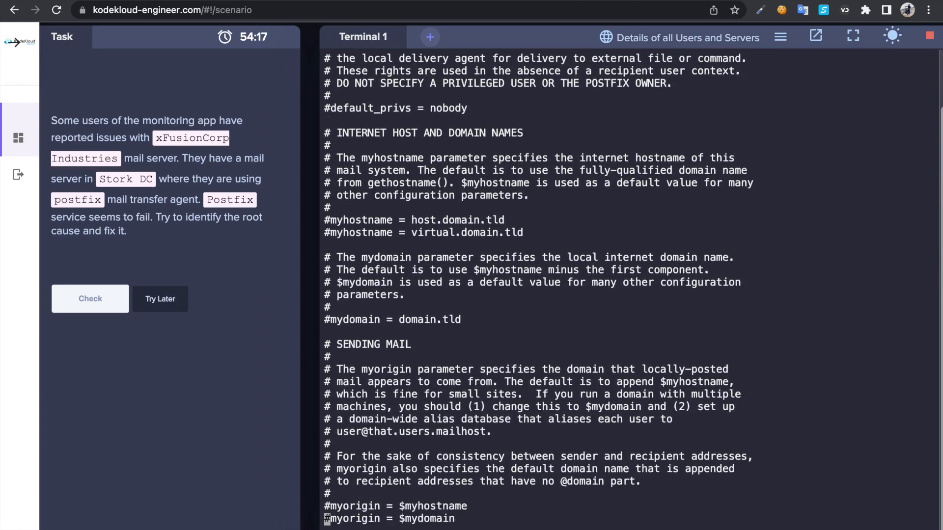
scroll(down, 3)
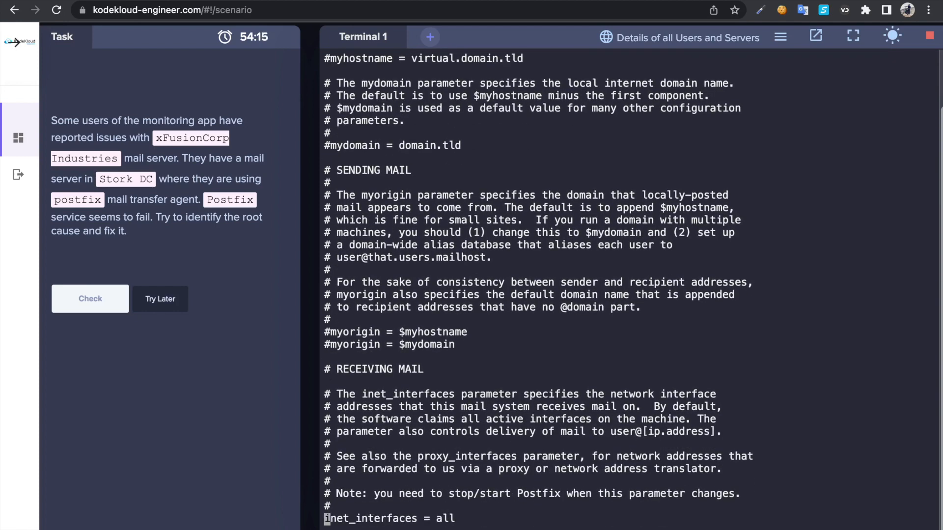
scroll(down, 3)
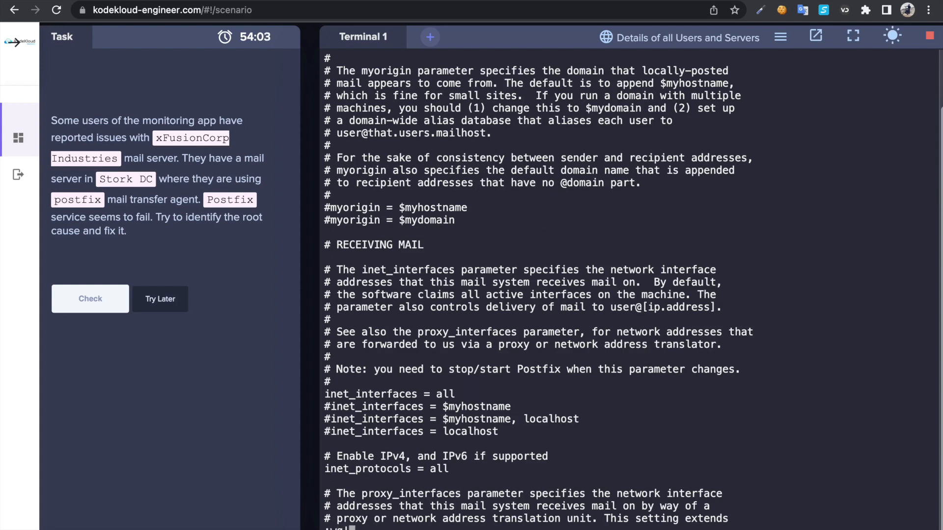
text(vi /etc/postfix/main.cf)
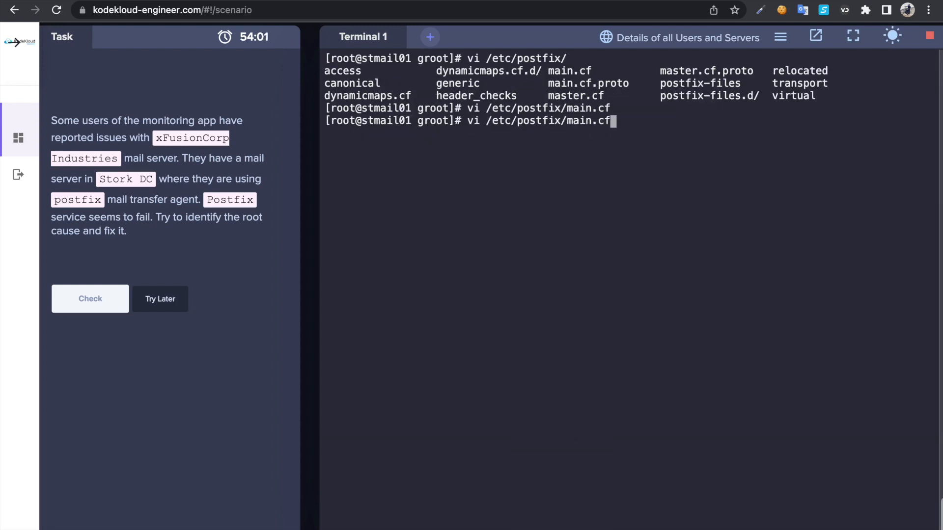
Start Postfix with systemctl and verify the service is active and running
text(systemctl start postfix)
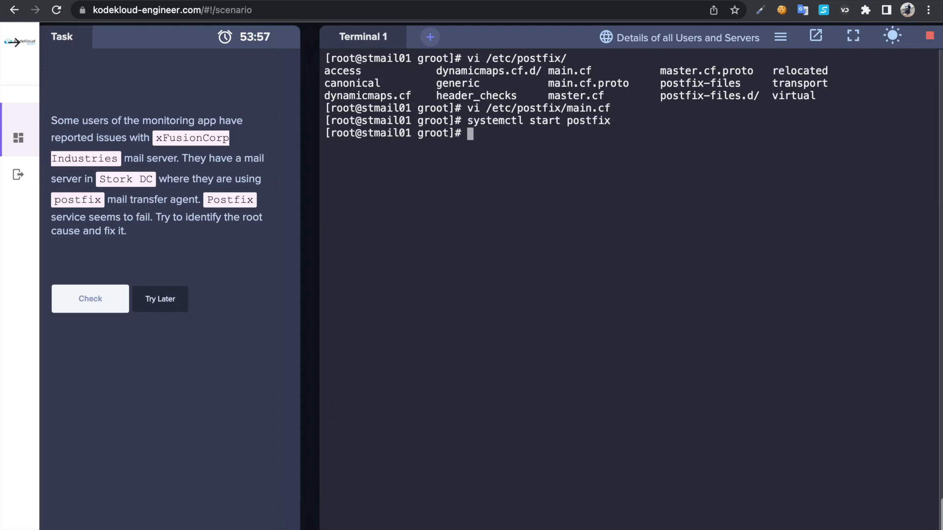
text(journalctl -u postfix)
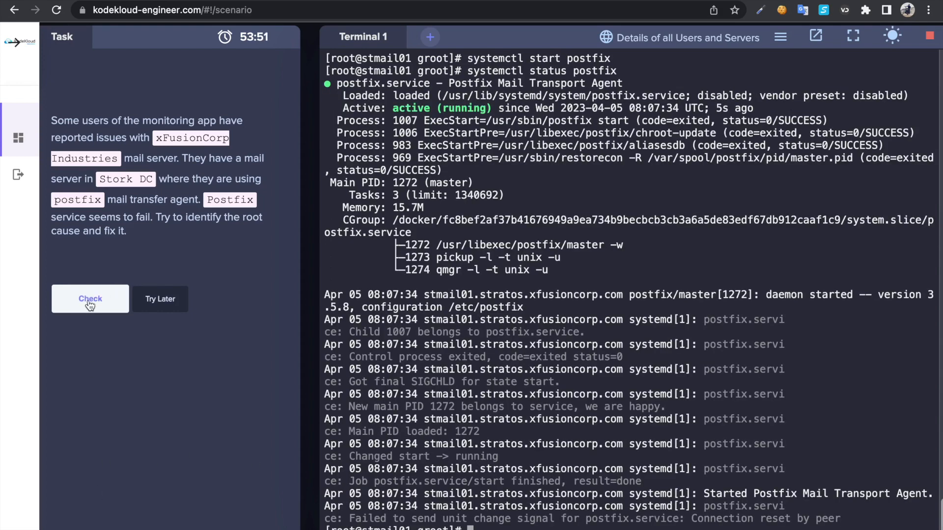
Check the task, confirm finishing it, and receive the Congratulations completion message
click(90, 299)
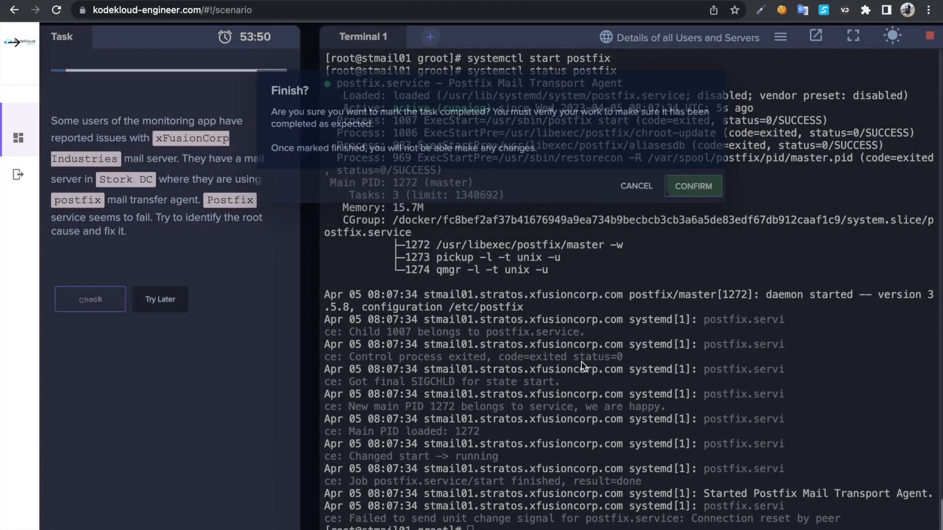
click(692, 186)
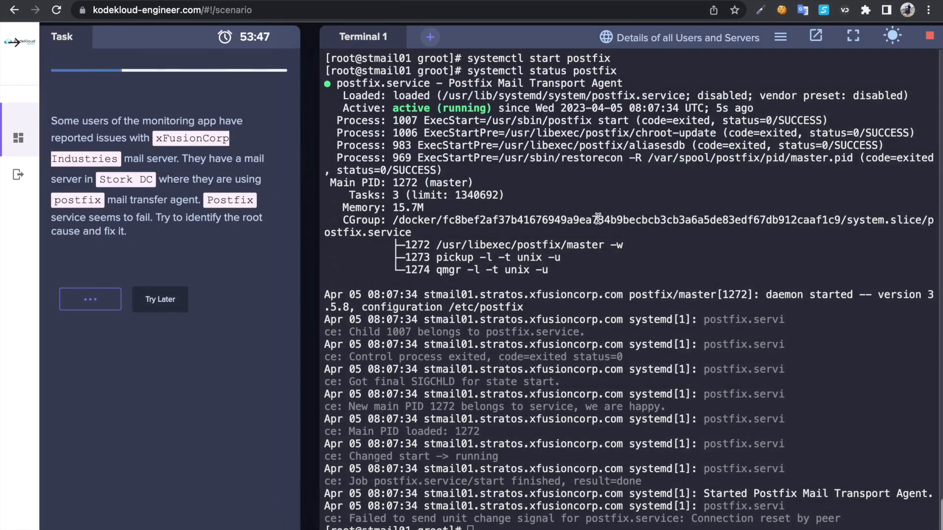
mouse_move(520, 181)
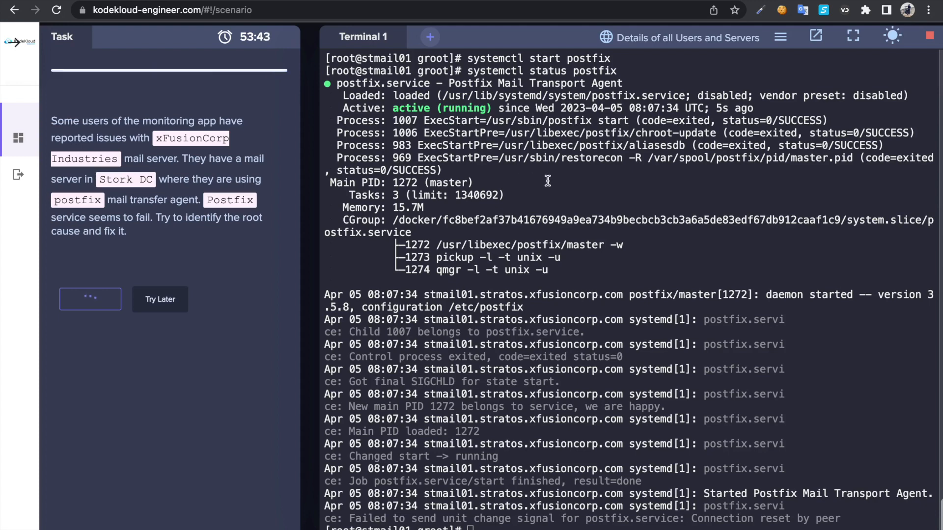
click(89, 299)
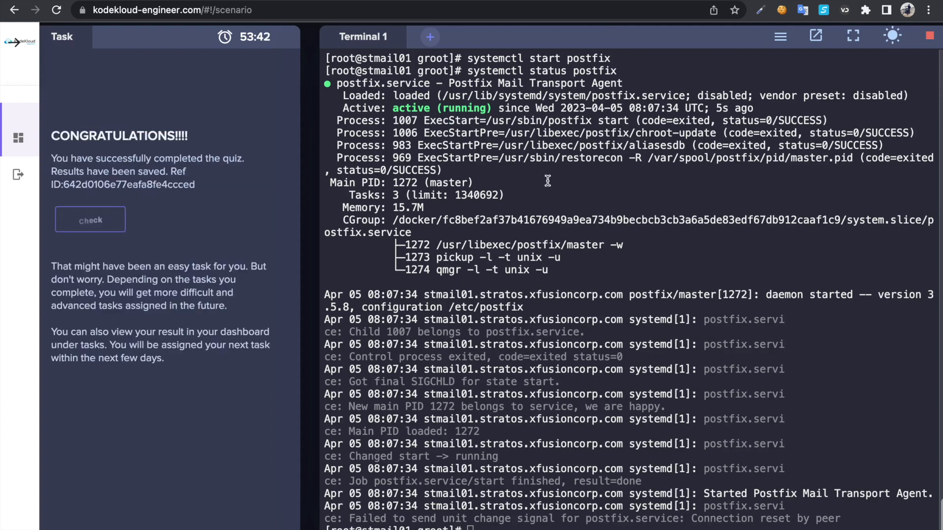
click(89, 219)
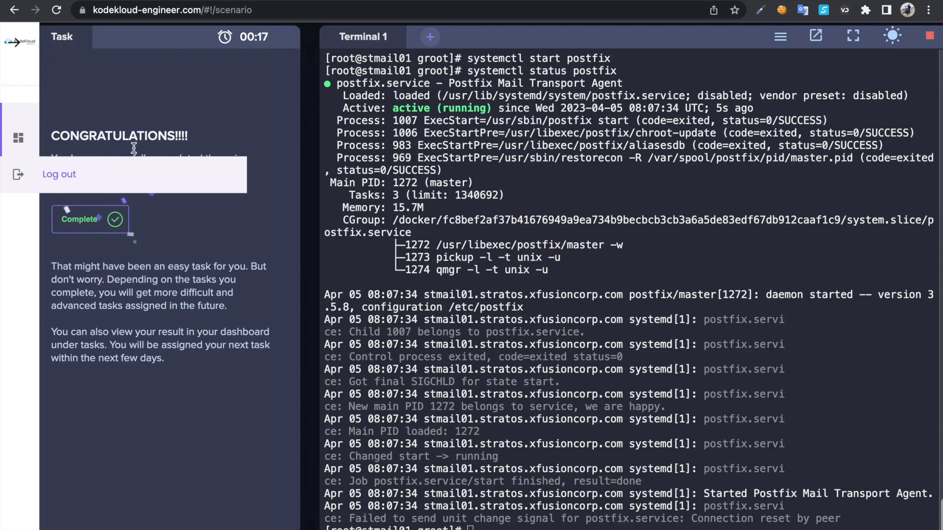